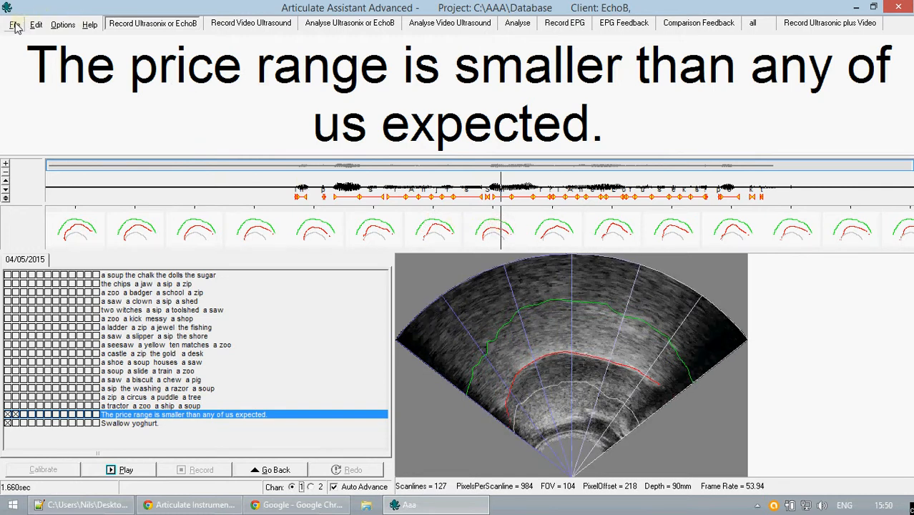
Open the File menu's Export submenu to show Data, Files and Annotations
click(14, 24)
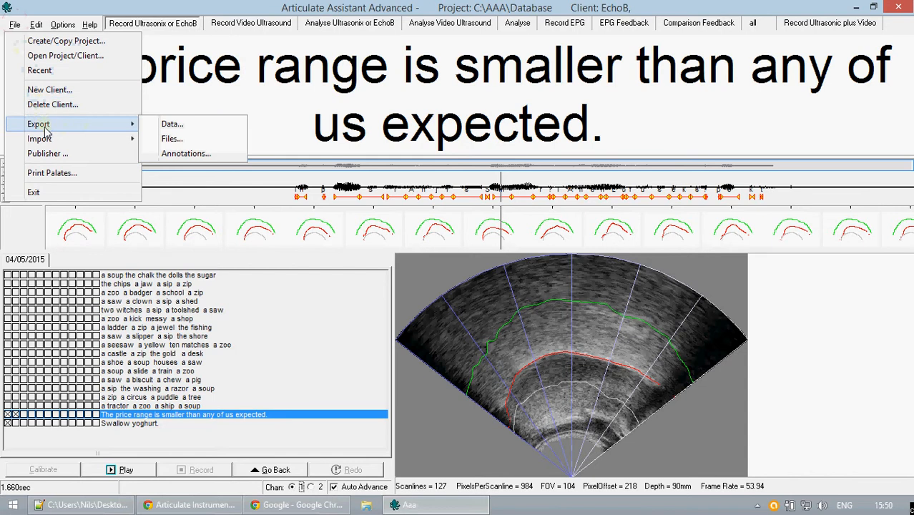
mouse_move(172, 124)
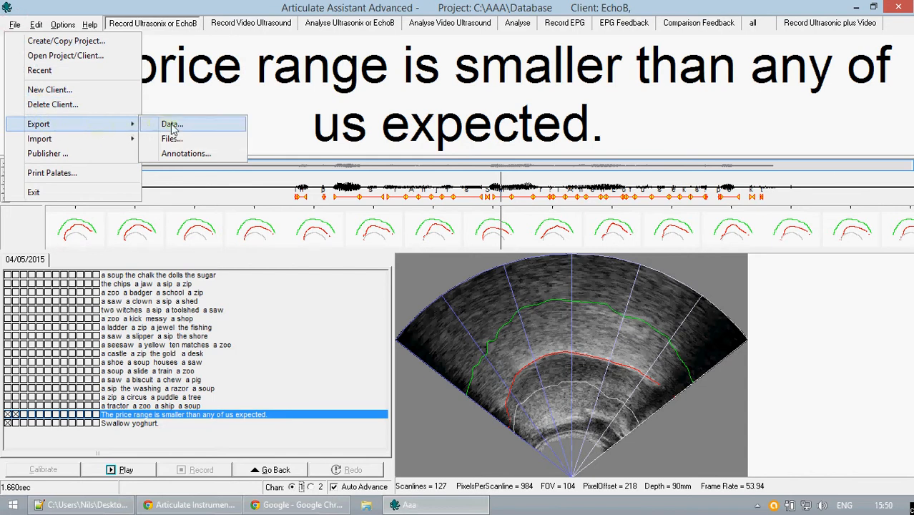
mouse_move(171, 138)
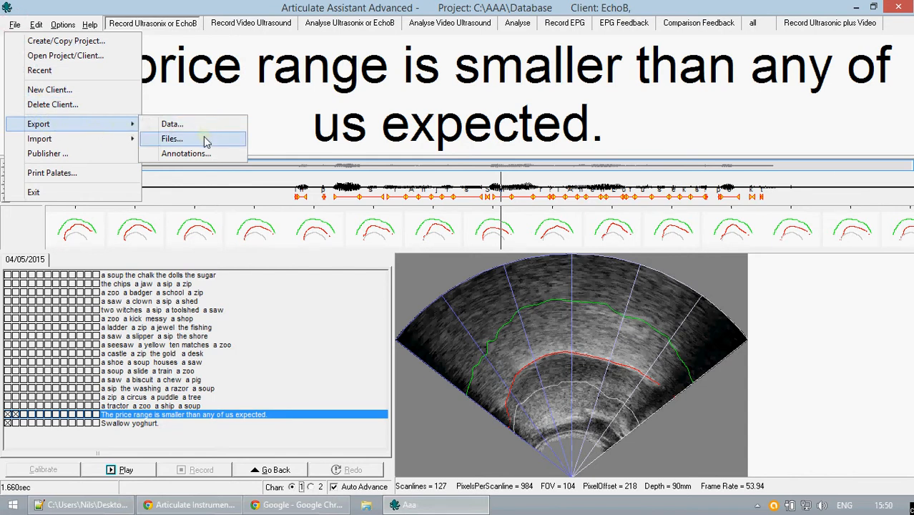
Open the Files export settings and include SSF EPG and Channel 1 WAV audio
click(172, 138)
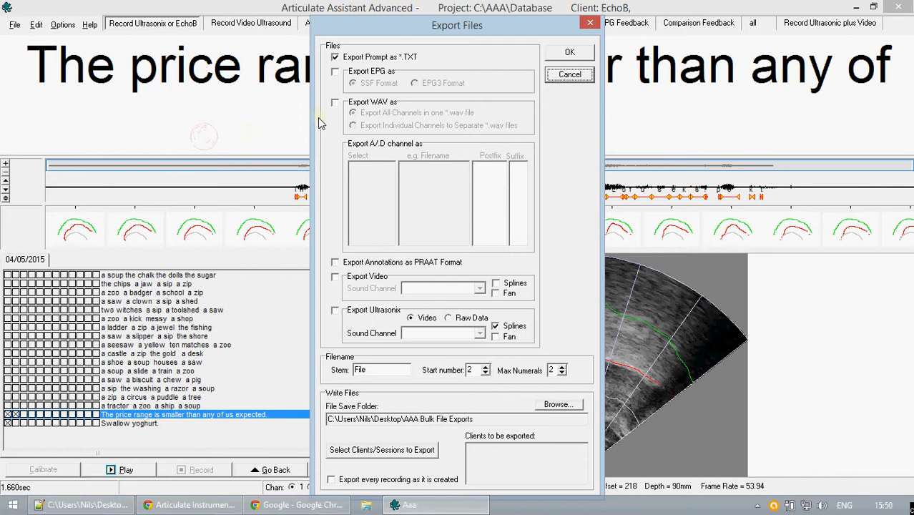
mouse_move(324, 140)
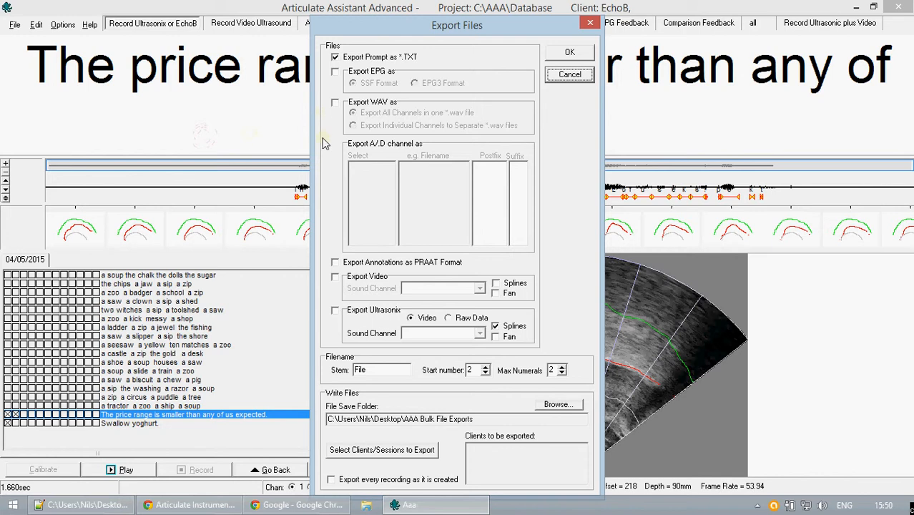
mouse_move(326, 149)
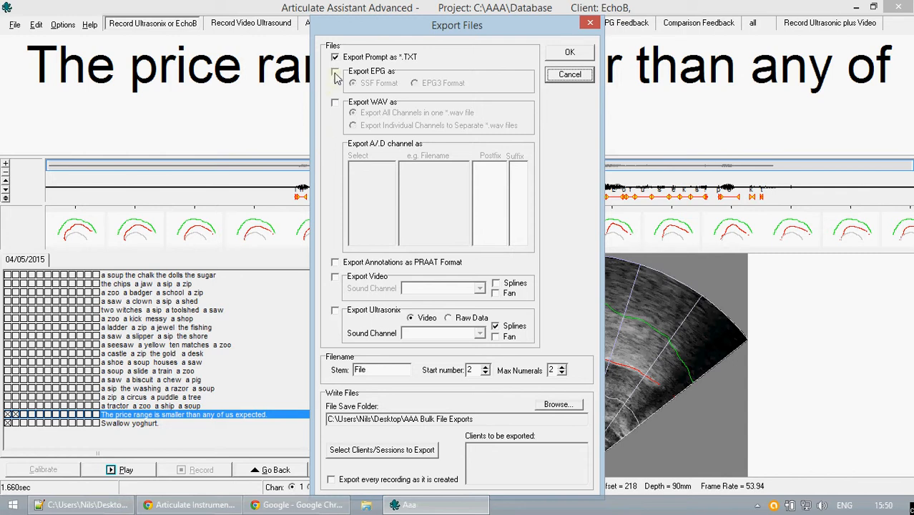
click(335, 72)
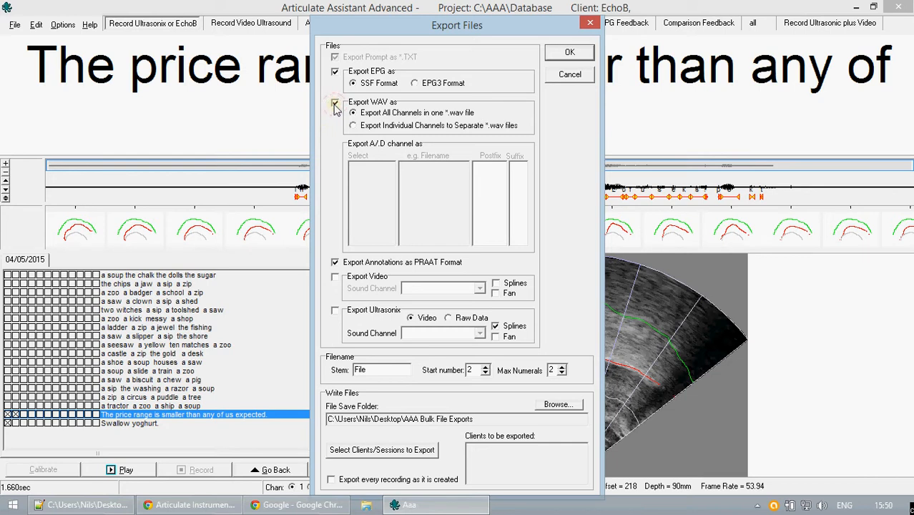
click(336, 103)
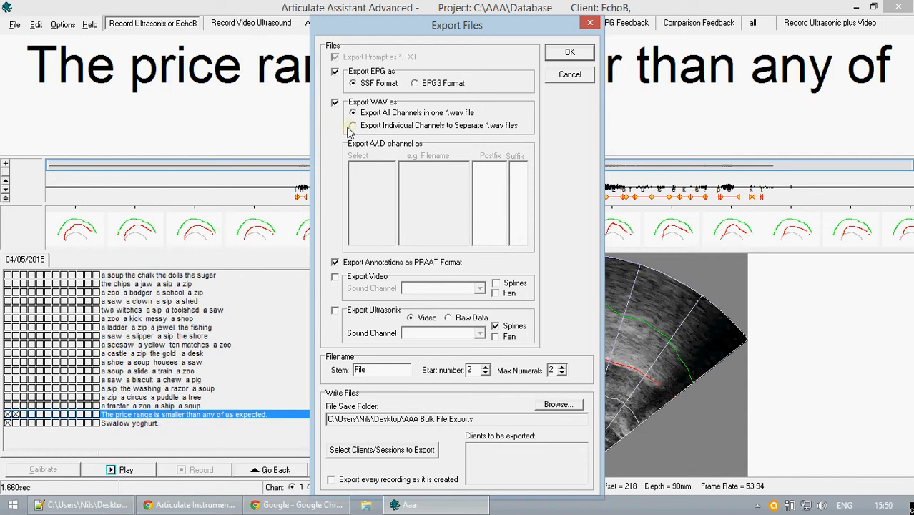
click(353, 125)
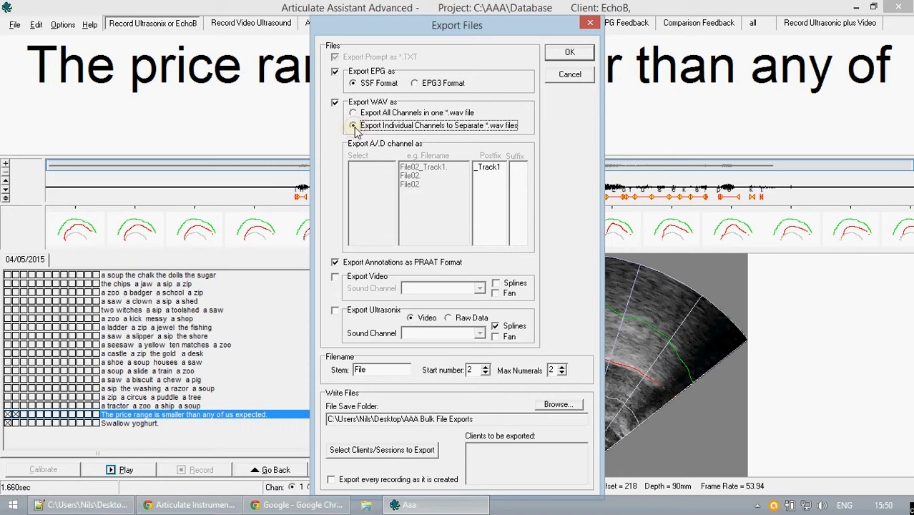
click(354, 125)
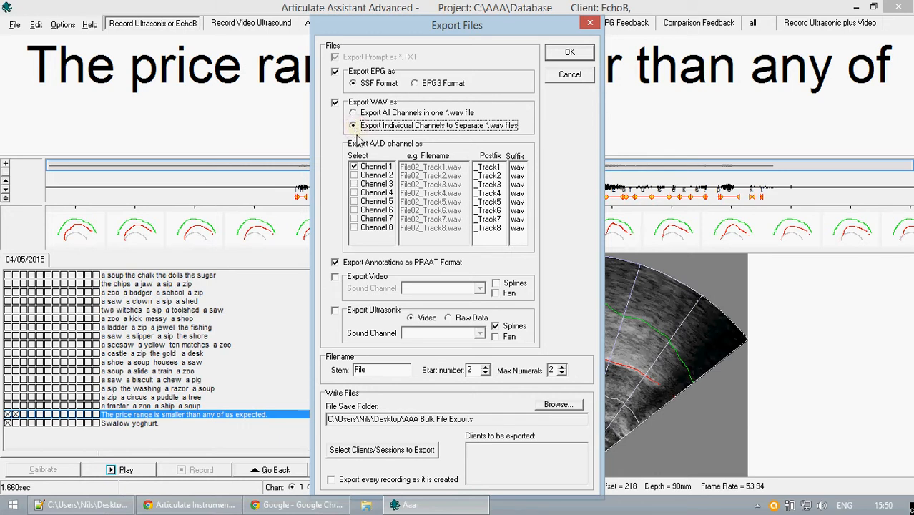
click(376, 166)
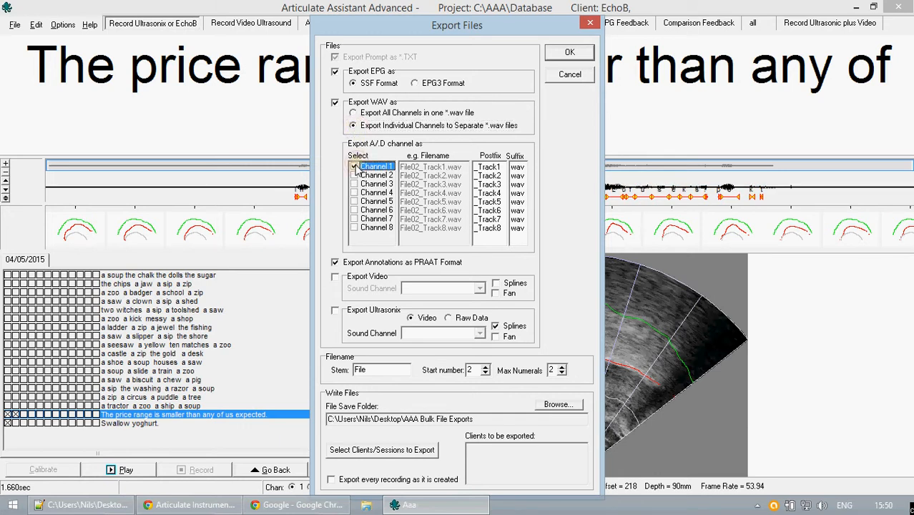
click(354, 166)
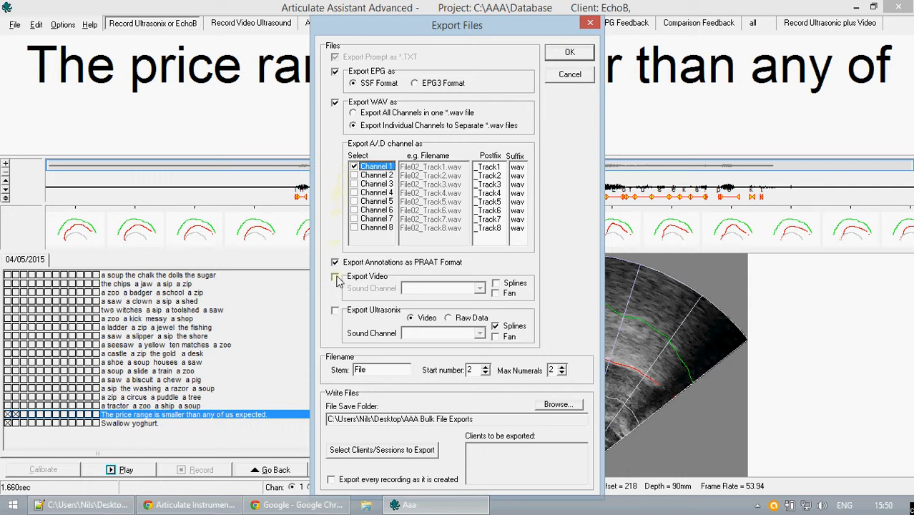
Leave video out of the file export
click(335, 278)
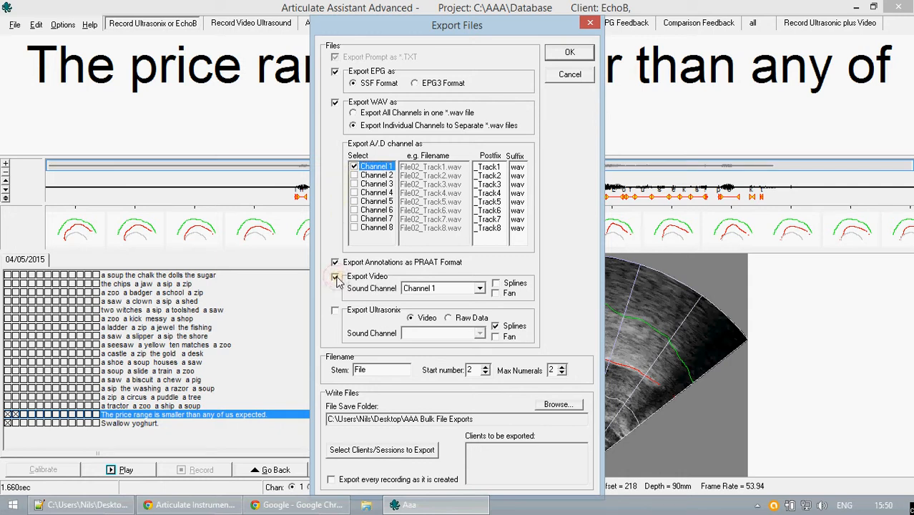
click(335, 278)
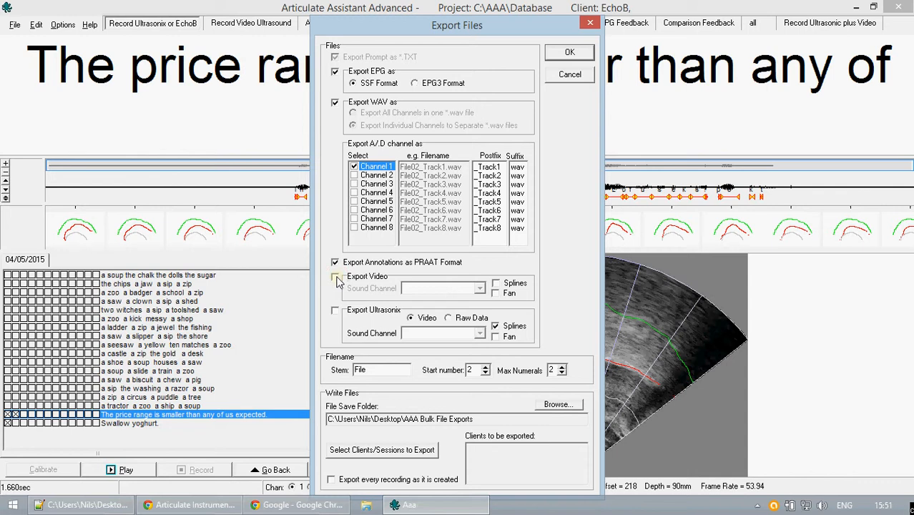
click(336, 278)
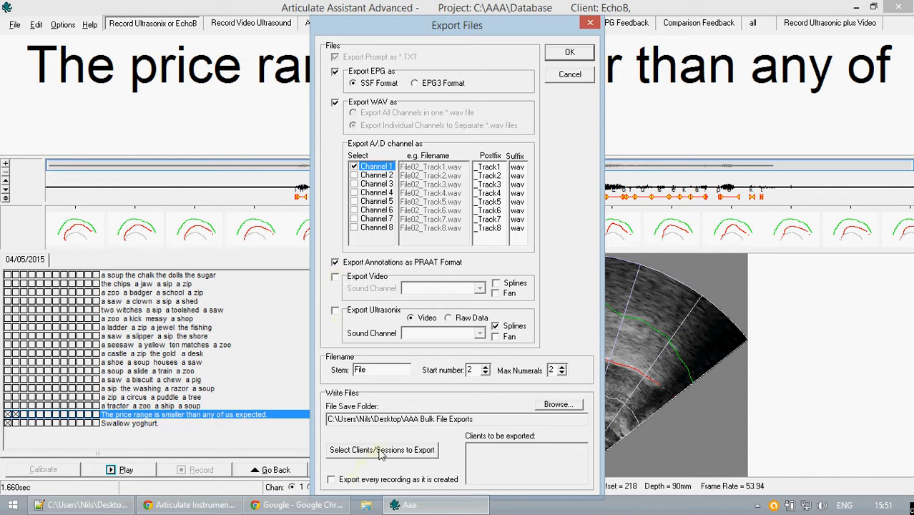
Restrict the export to EchoB's current session, Rep 1 of the price-range sentence only
click(382, 450)
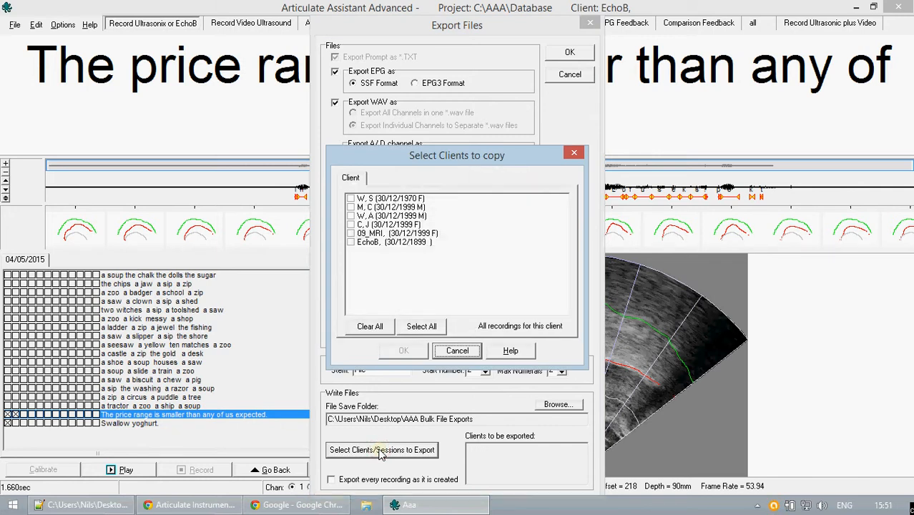
mouse_move(444, 186)
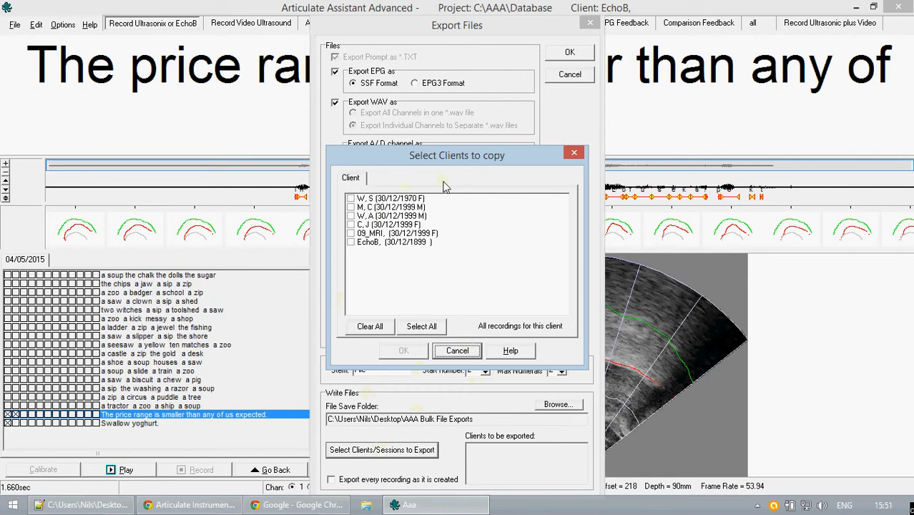
mouse_move(465, 246)
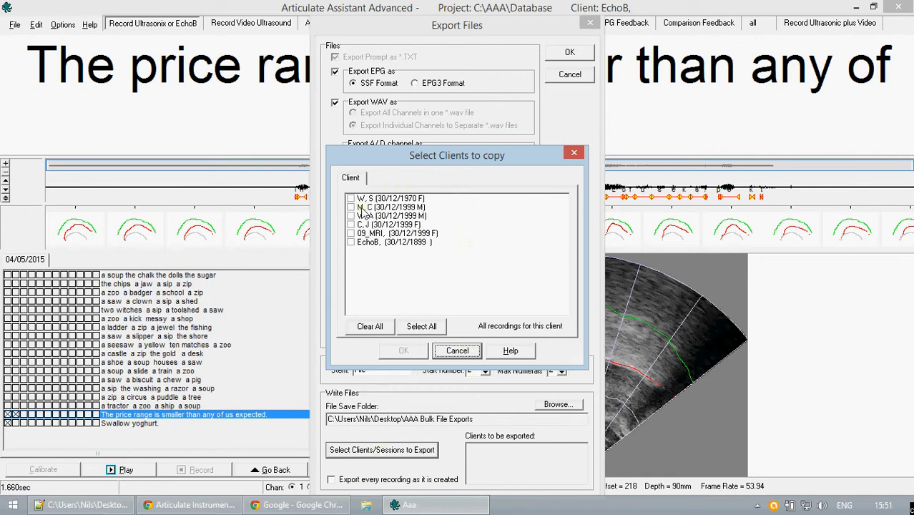
click(350, 242)
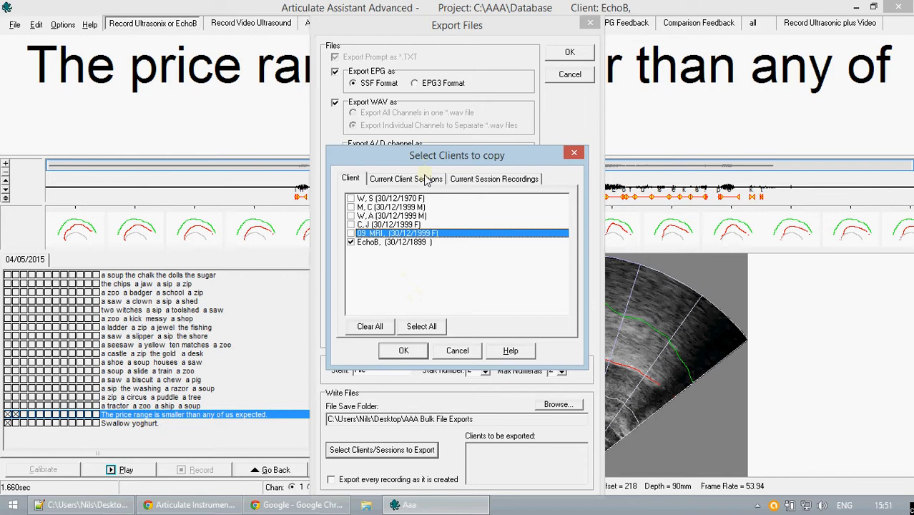
click(406, 179)
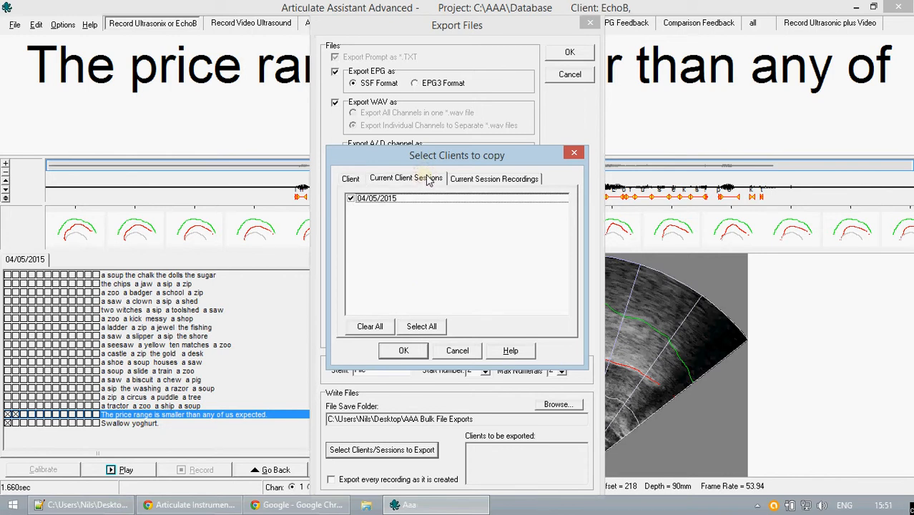
click(493, 179)
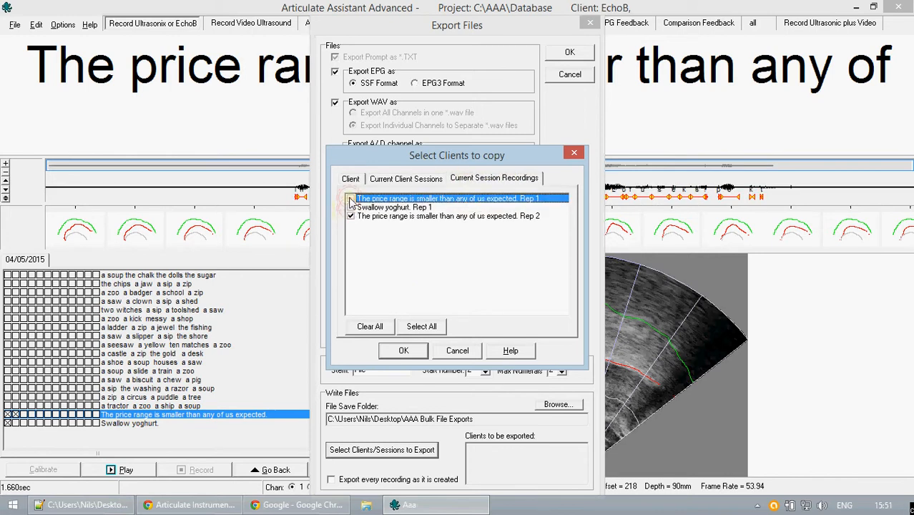
click(351, 216)
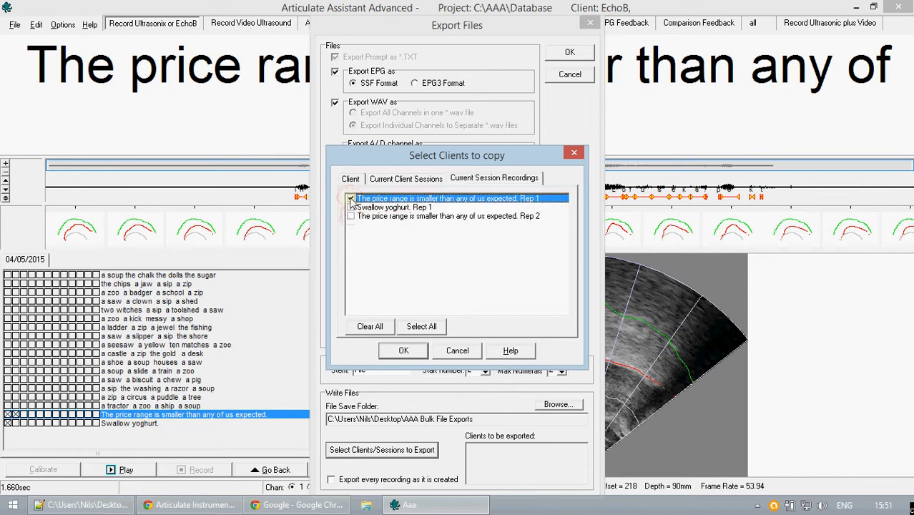
click(351, 198)
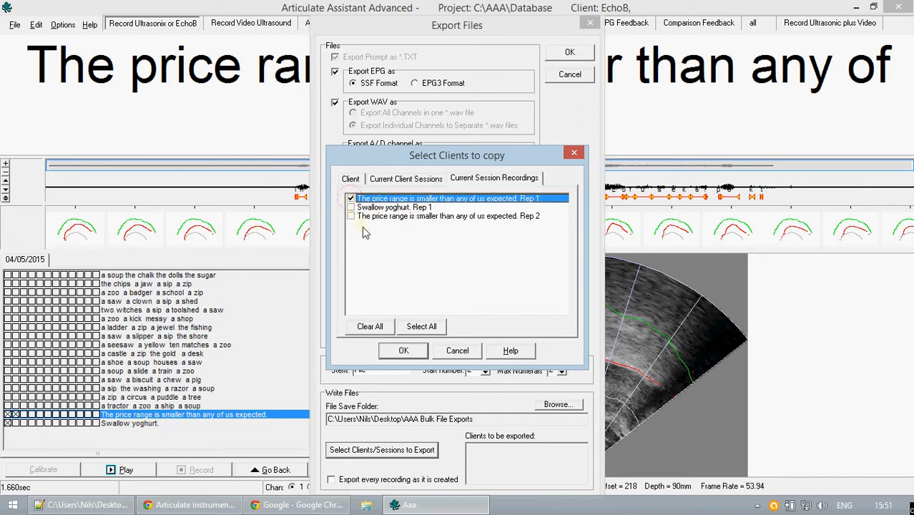
click(404, 350)
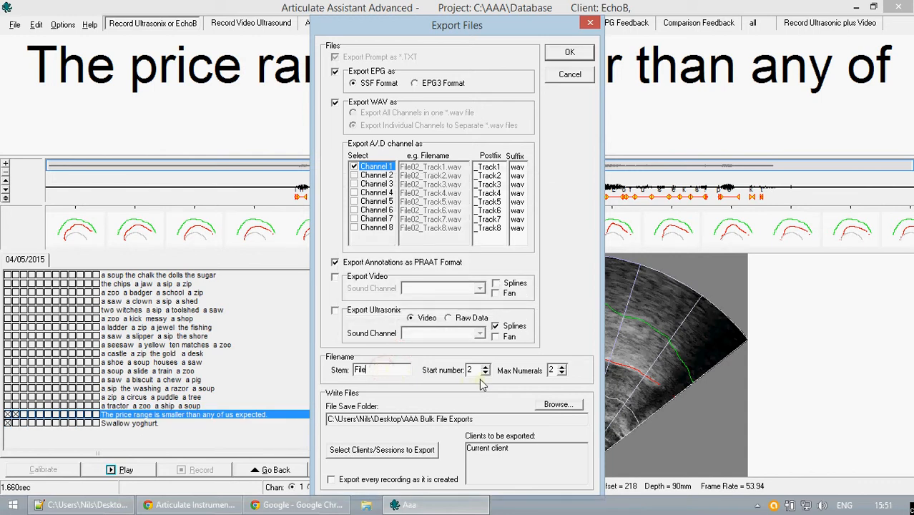
Number exported files from 1 with stem 'Filename' and confirm the export
click(485, 373)
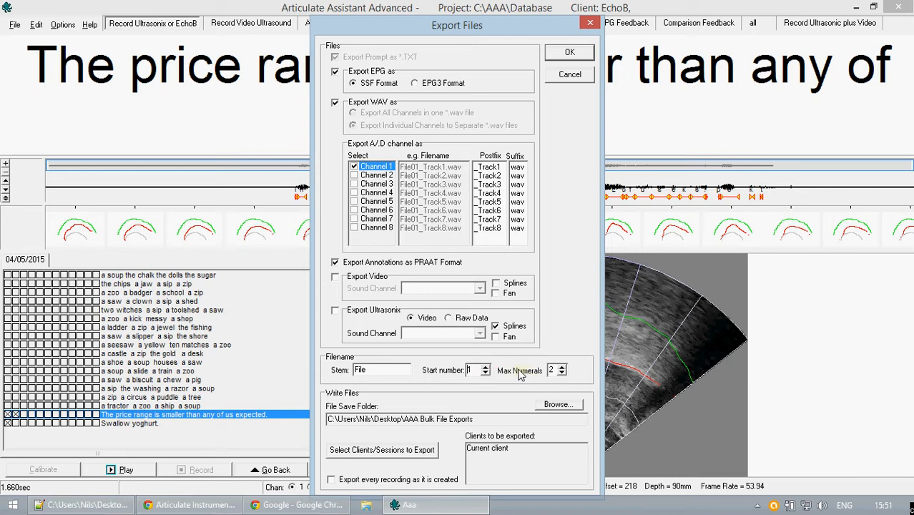
triple_click(372, 370)
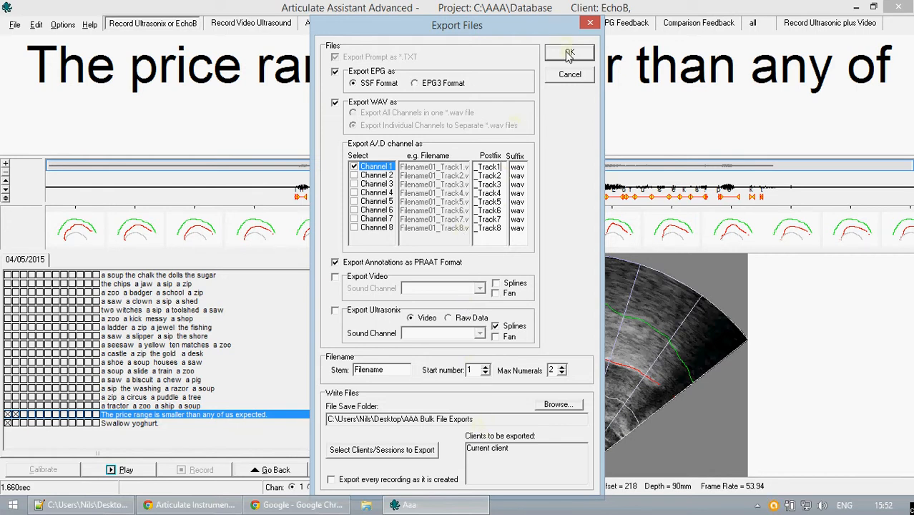
click(569, 52)
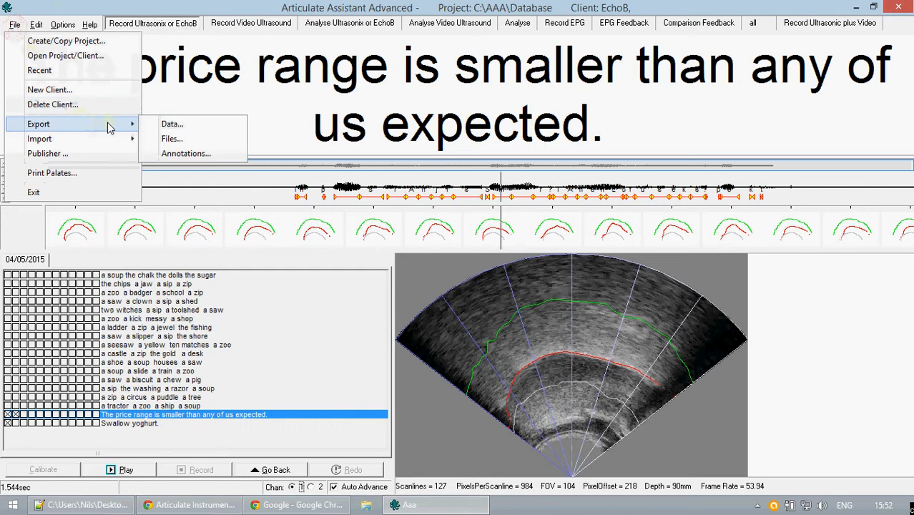
mouse_move(171, 124)
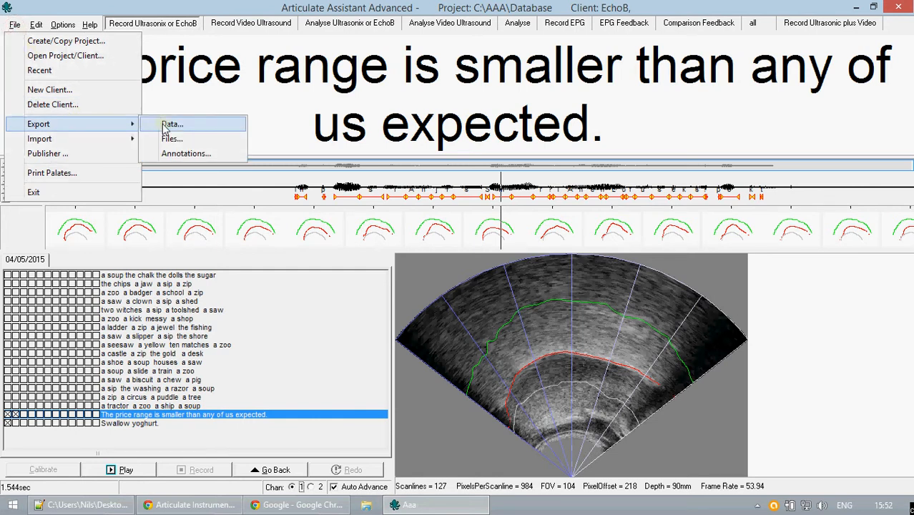
Open the Export Data dialog for tab-delimited output
click(171, 123)
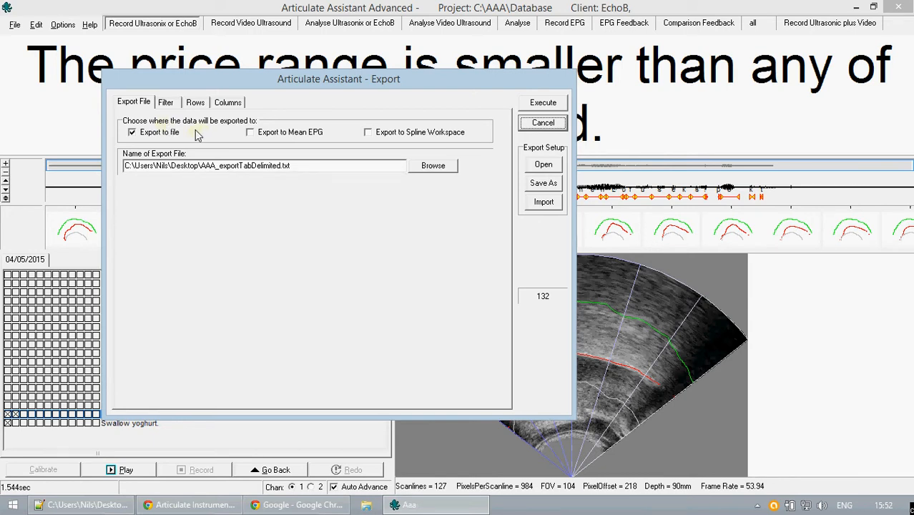
mouse_move(311, 256)
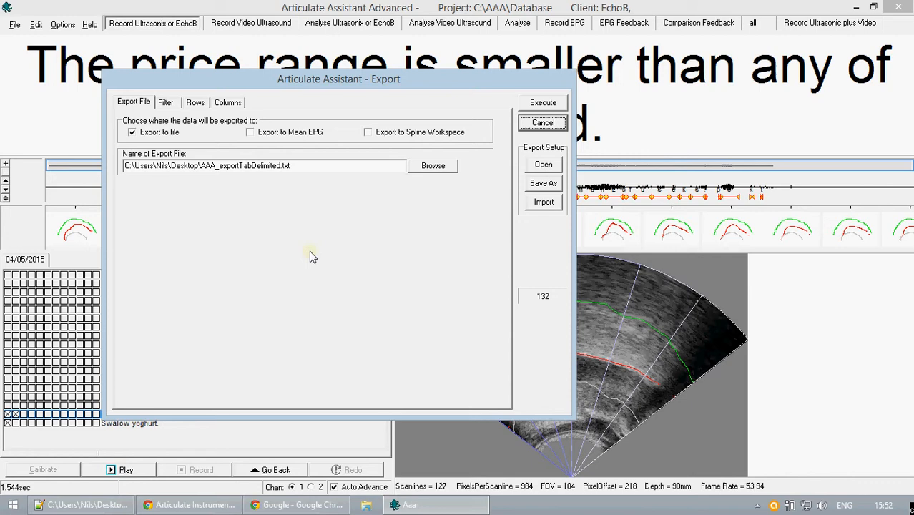
mouse_move(302, 256)
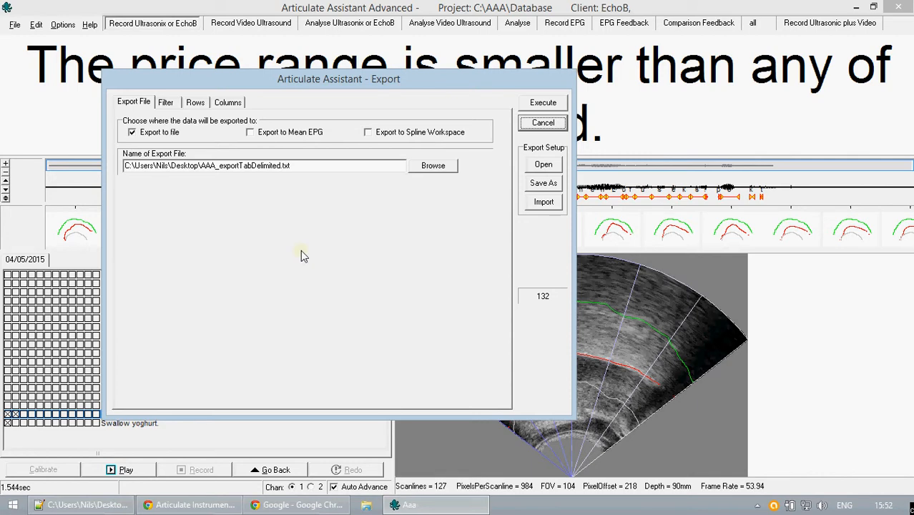
mouse_move(351, 141)
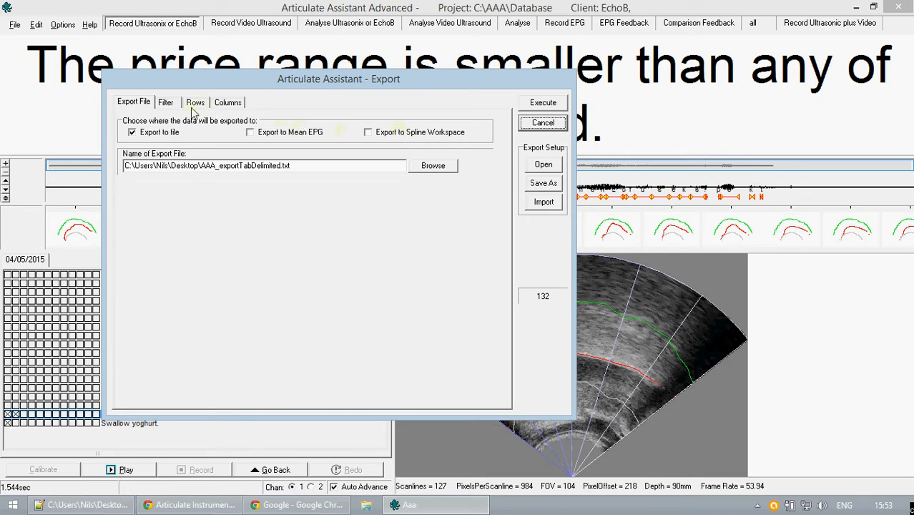
View the Filter tab listing 34 selected price-range annotations
click(165, 102)
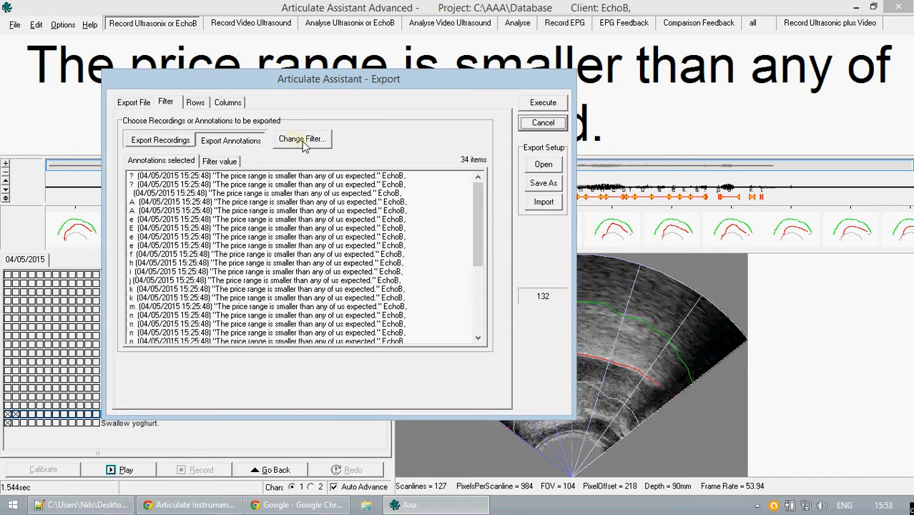
Filter the export on annotation label 'r', leaving three annotations selected
click(301, 138)
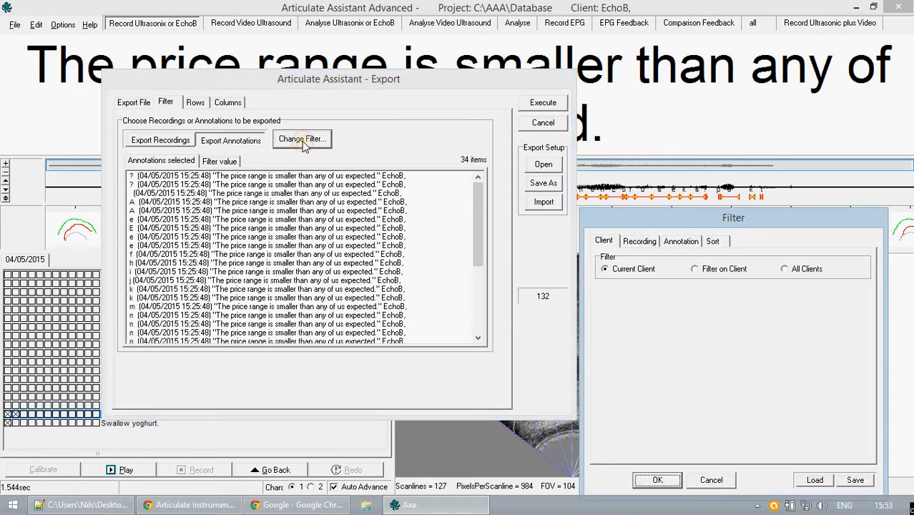
mouse_move(665, 275)
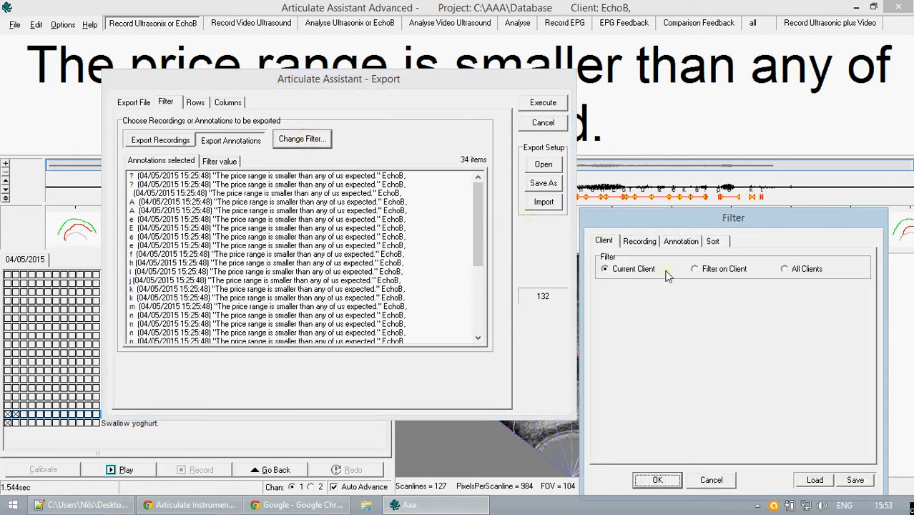
mouse_move(712, 331)
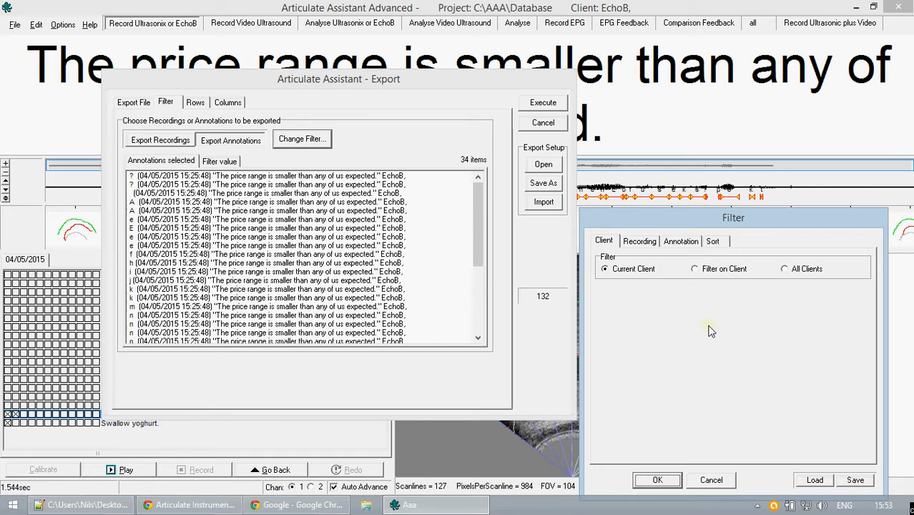
mouse_move(690, 269)
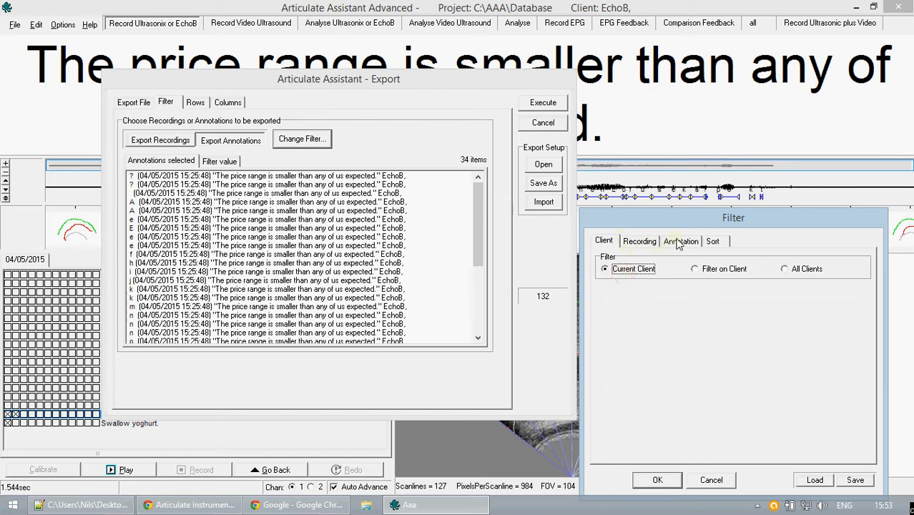
click(681, 241)
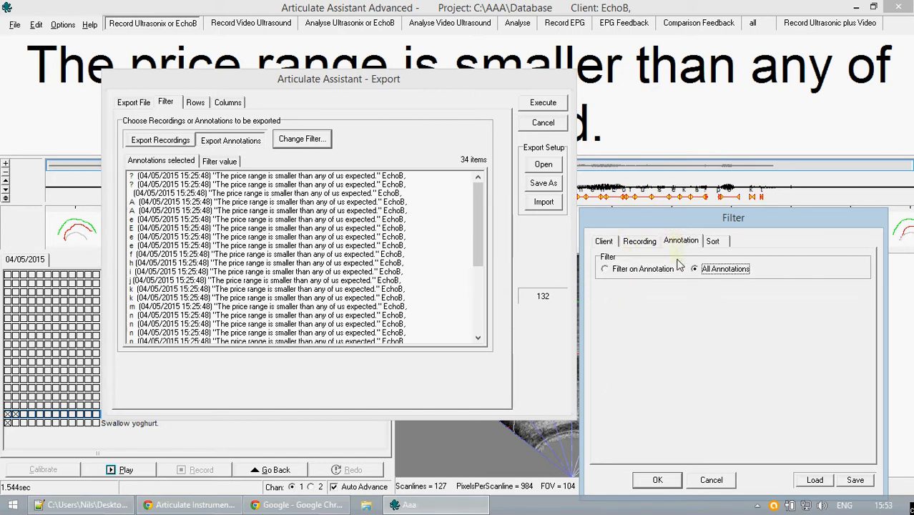
click(605, 268)
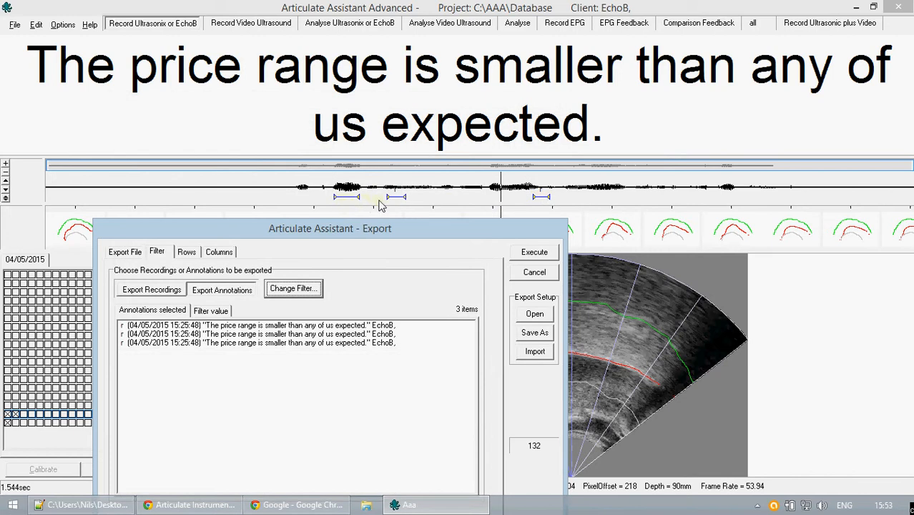
mouse_move(478, 231)
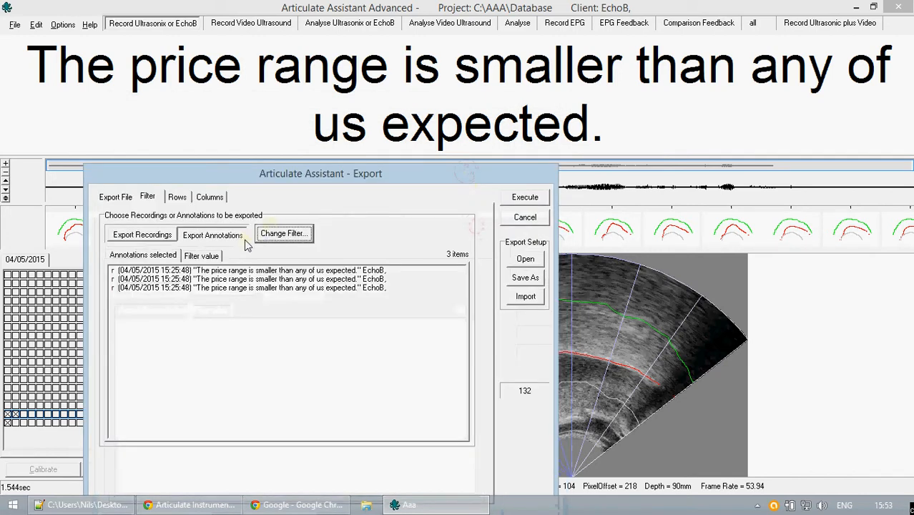
mouse_move(179, 304)
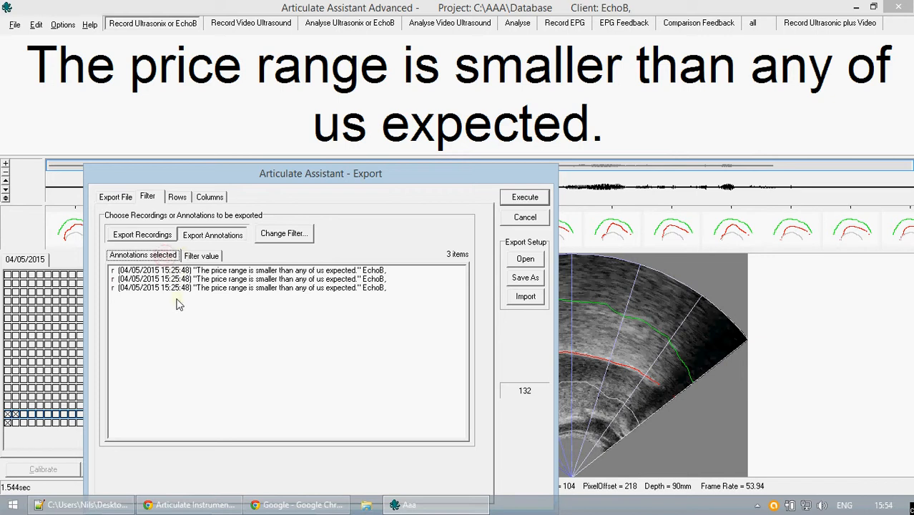
Review the filter value, then view the export's column list
click(202, 256)
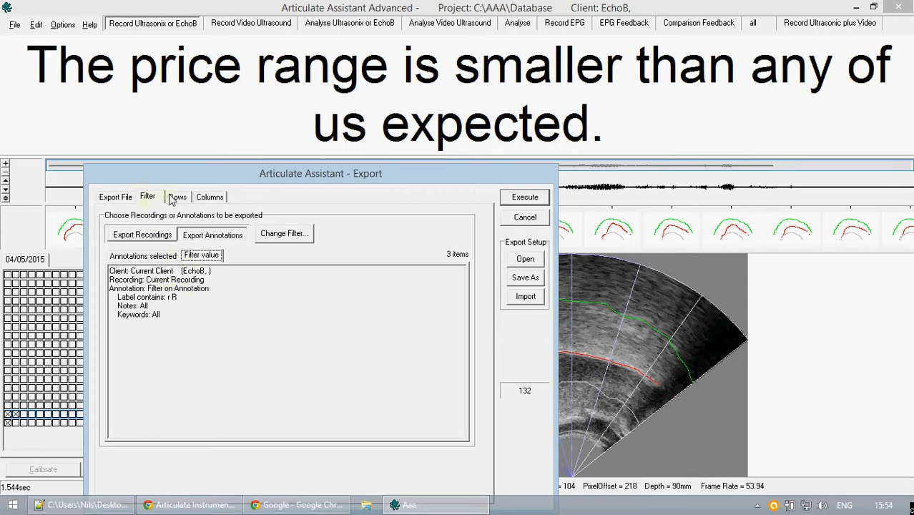
click(209, 196)
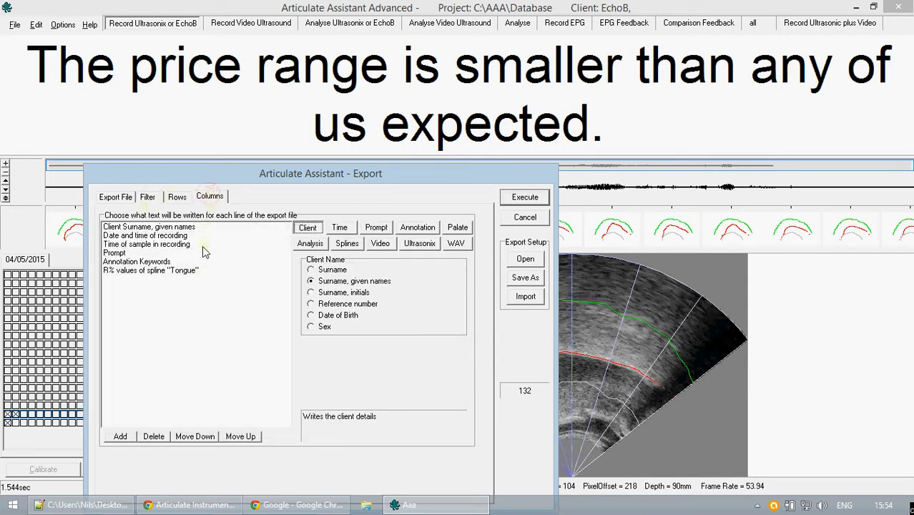
mouse_move(198, 300)
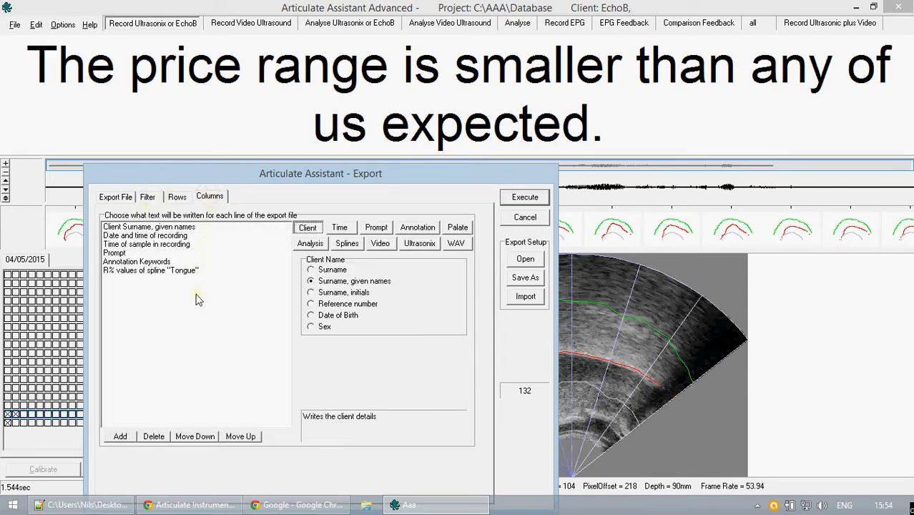
mouse_move(208, 290)
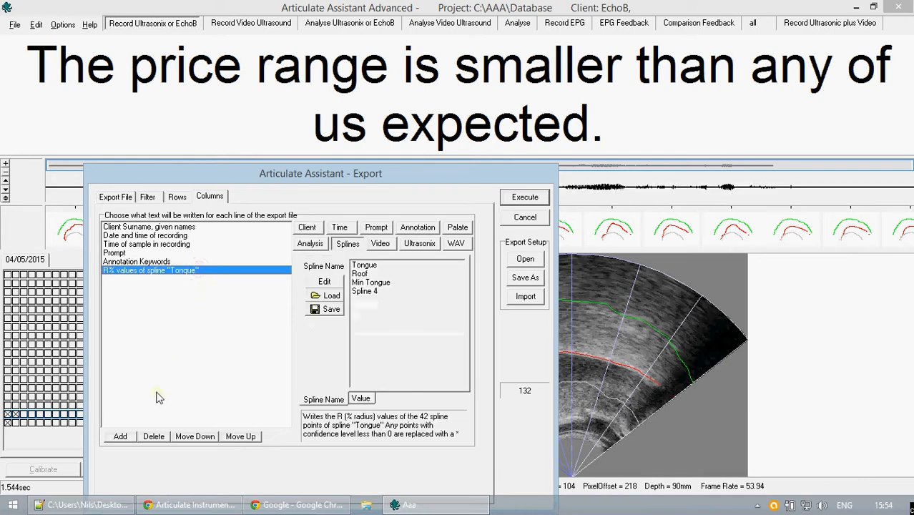
Append a client Date of Birth column to the export columns
click(119, 436)
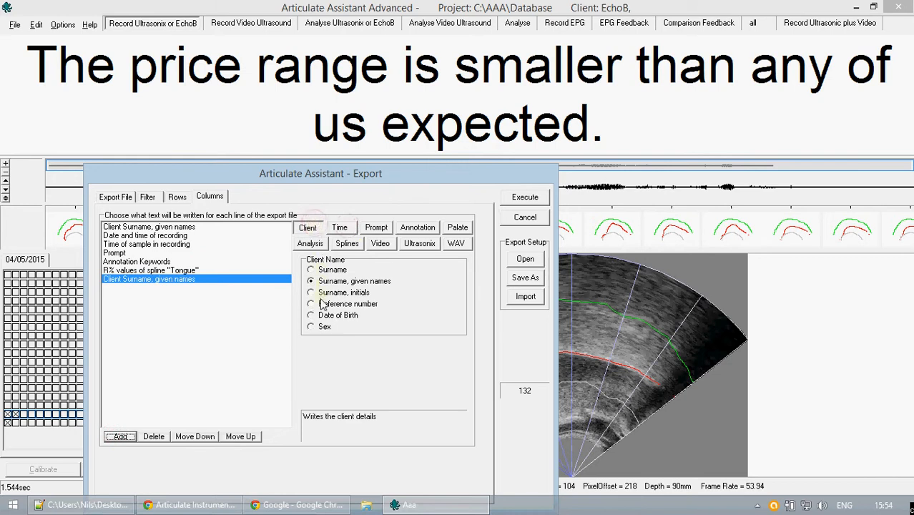
click(311, 315)
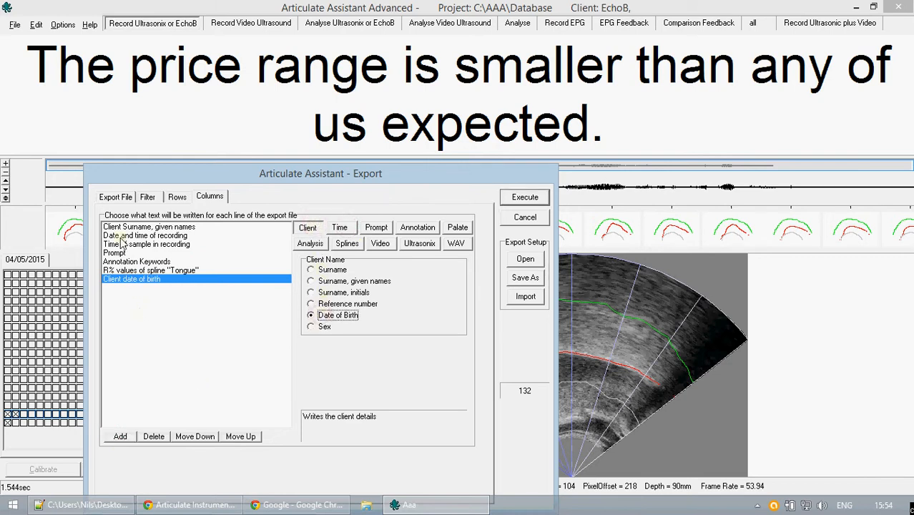
click(176, 197)
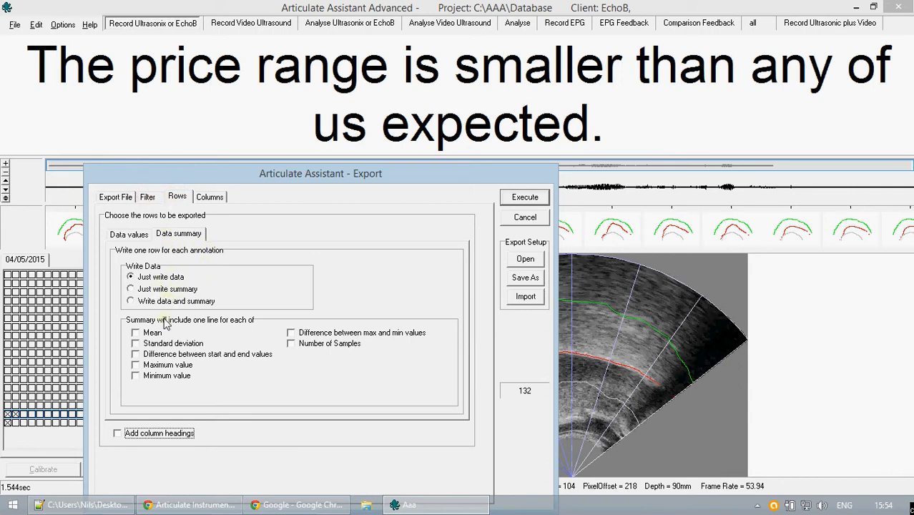
Add mean and standard deviation summaries, execute the export, and decline viewing the file
click(135, 332)
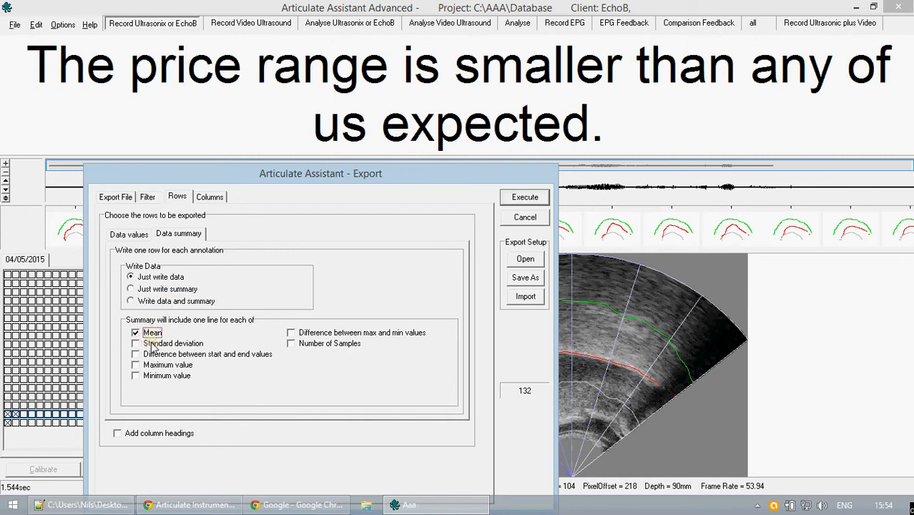
click(131, 301)
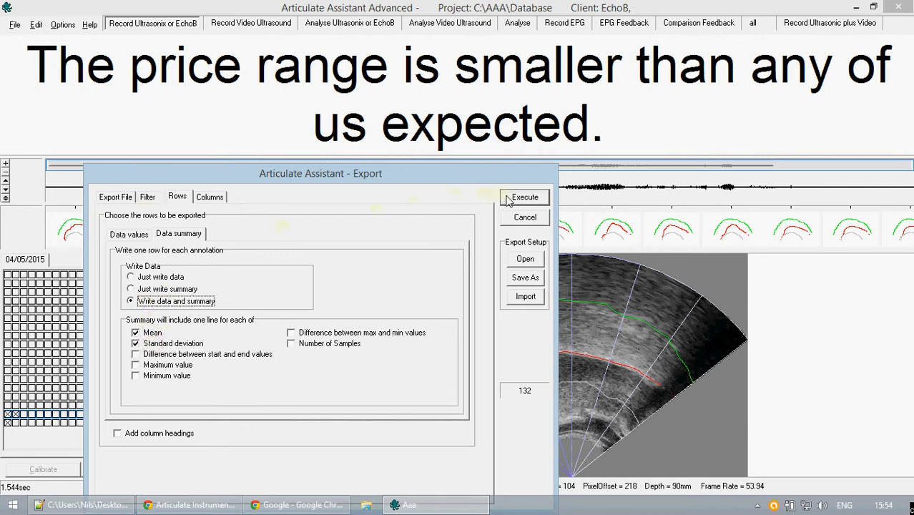
click(524, 197)
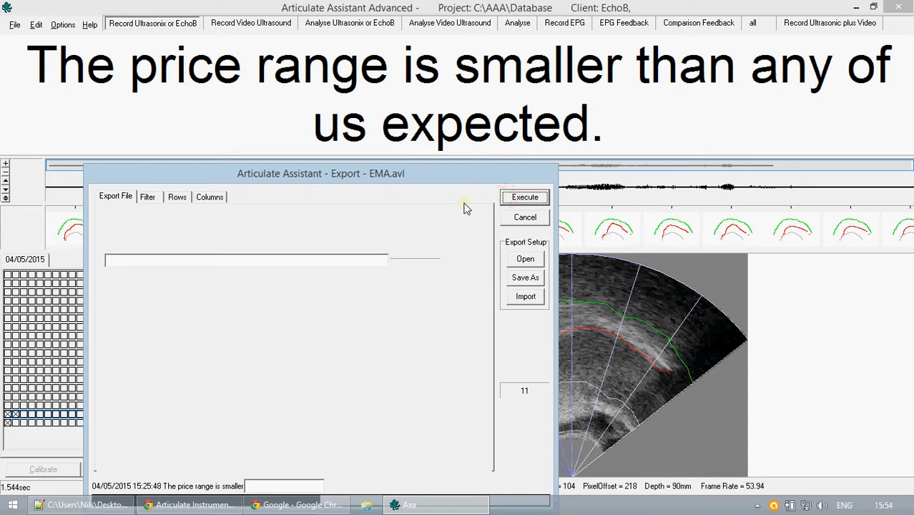
click(525, 197)
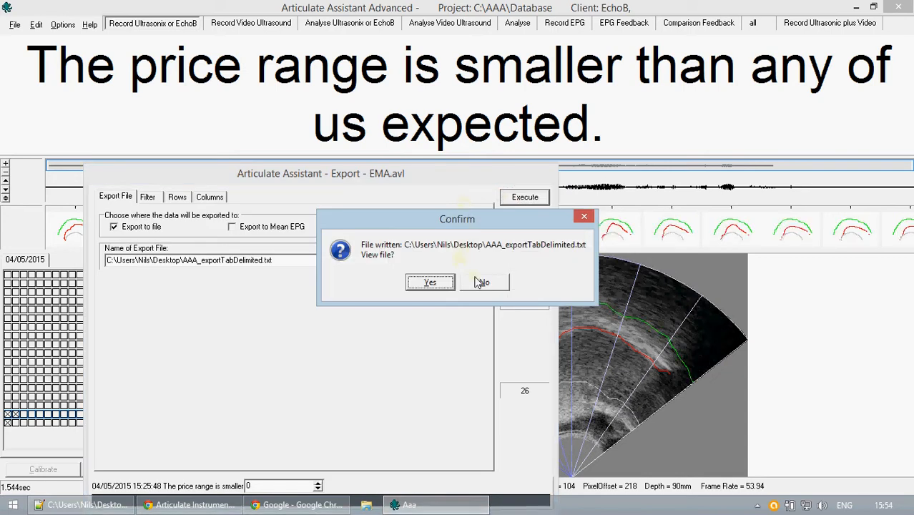
click(483, 281)
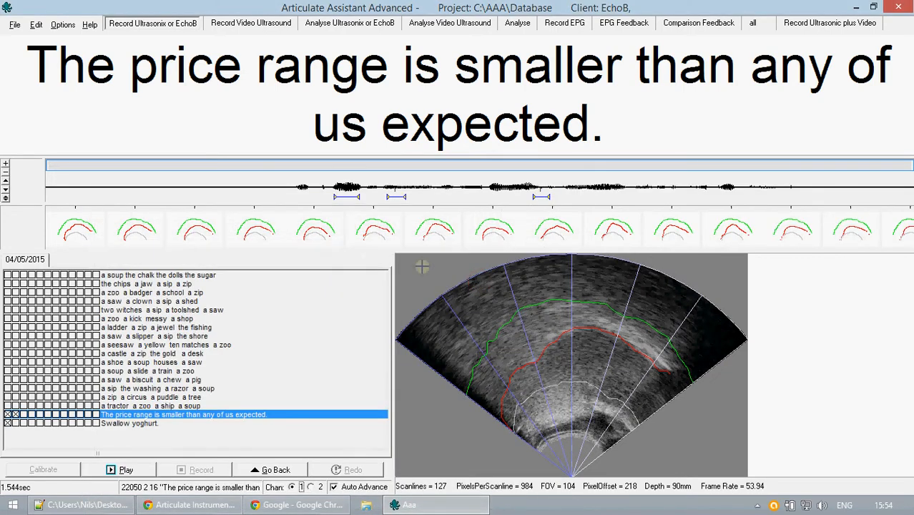